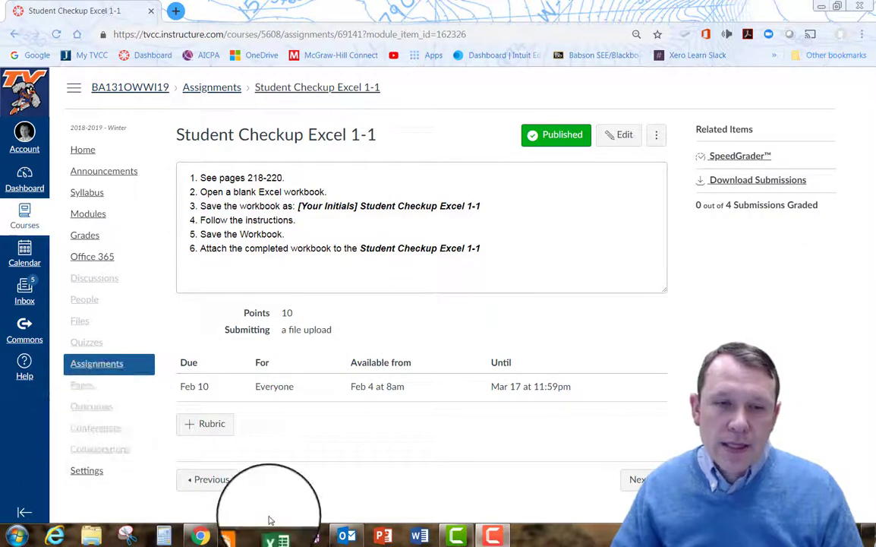
Launch Excel and start a new blank workbook.
{"action": "left_click", "coordinate": [273, 536]}
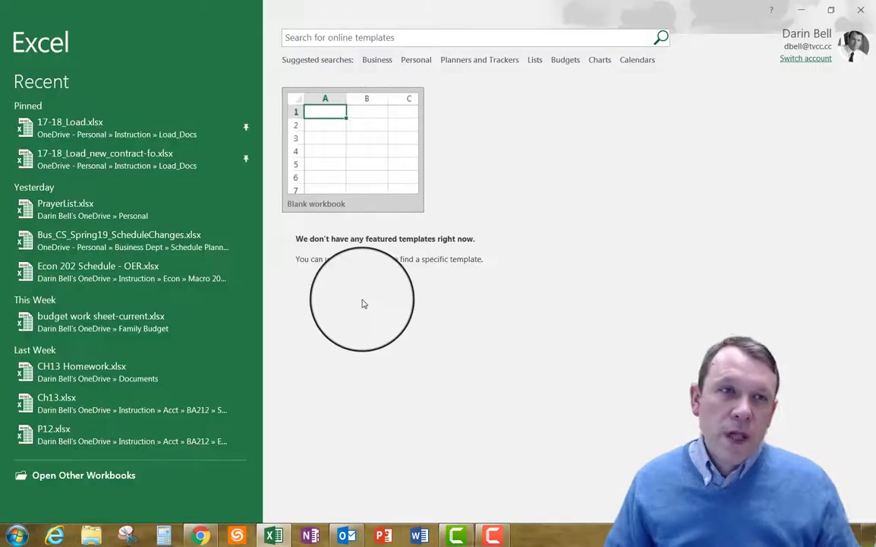
{"action": "mouse_move", "coordinate": [359, 333]}
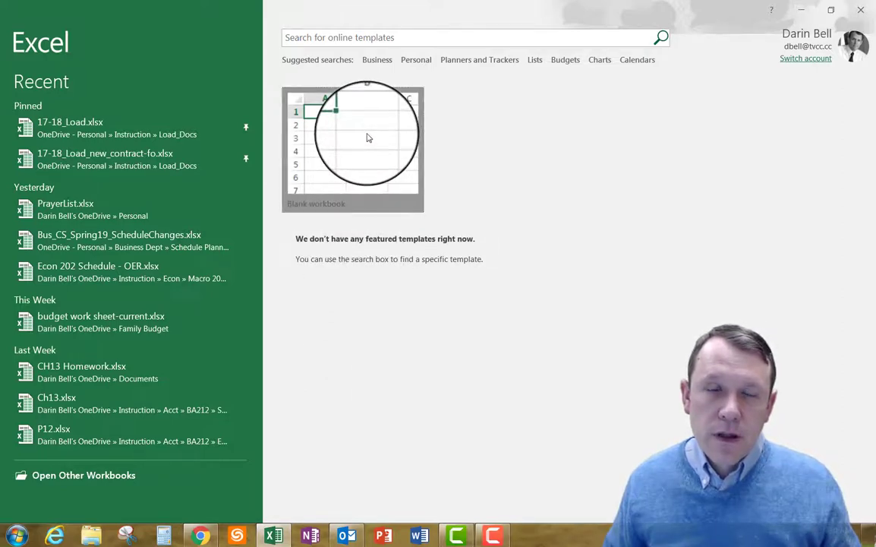
{"action": "left_click", "coordinate": [352, 146]}
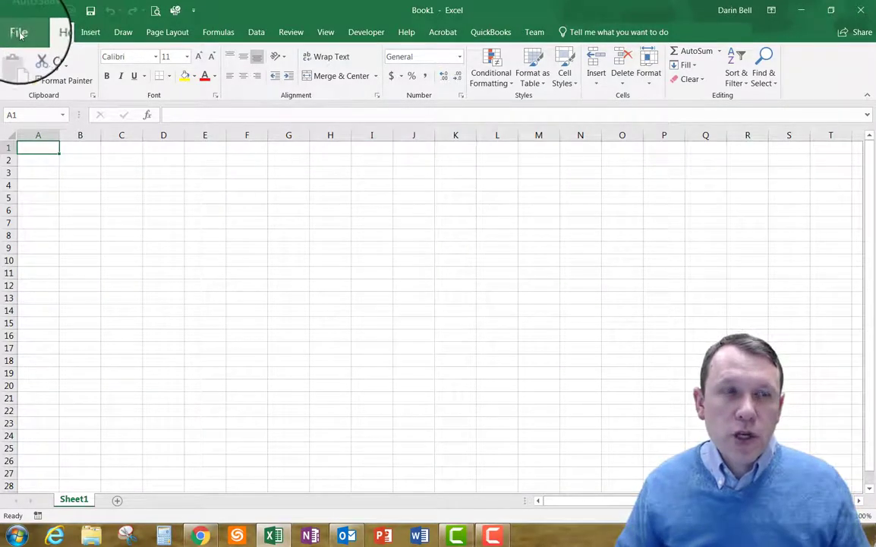
Save the workbook as DMB Student Checkup Excel 1-1 in Excel Chapter 1 on the removable disk.
{"action": "left_click", "coordinate": [19, 32]}
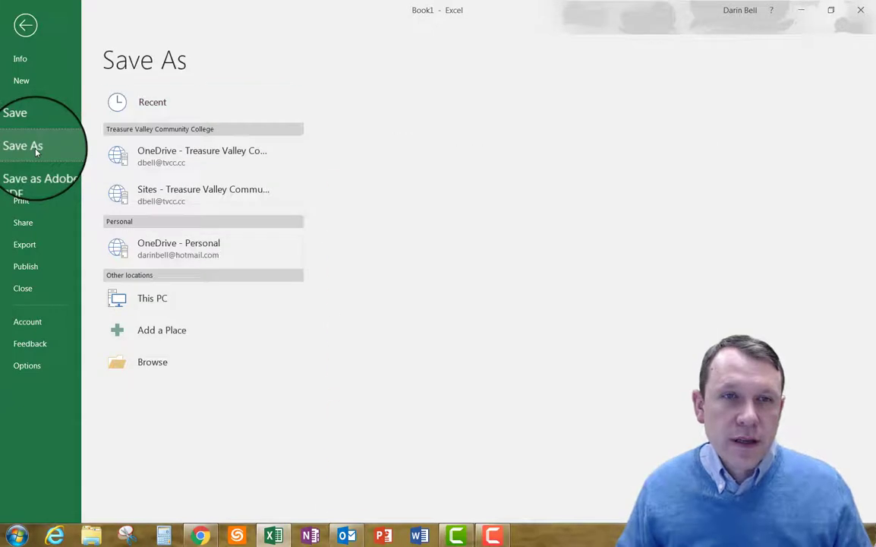
{"action": "left_click", "coordinate": [152, 102]}
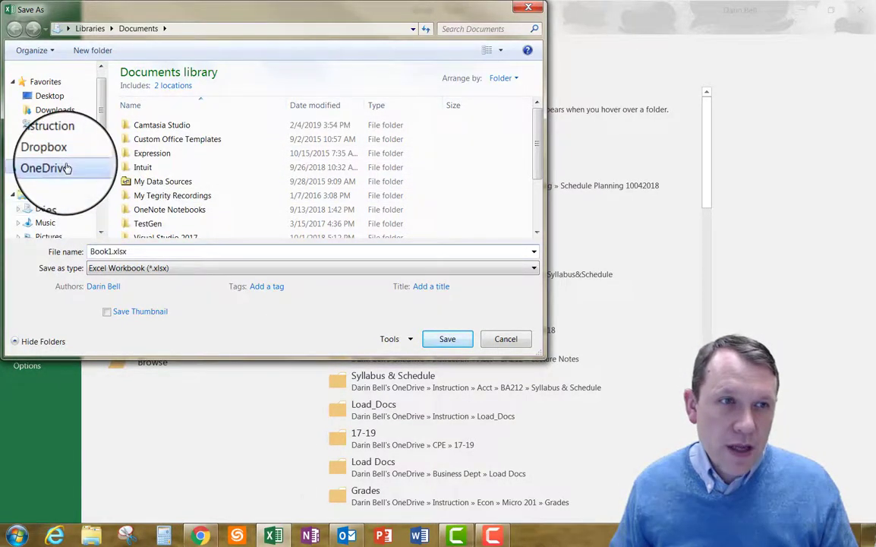
{"action": "left_click", "coordinate": [48, 167]}
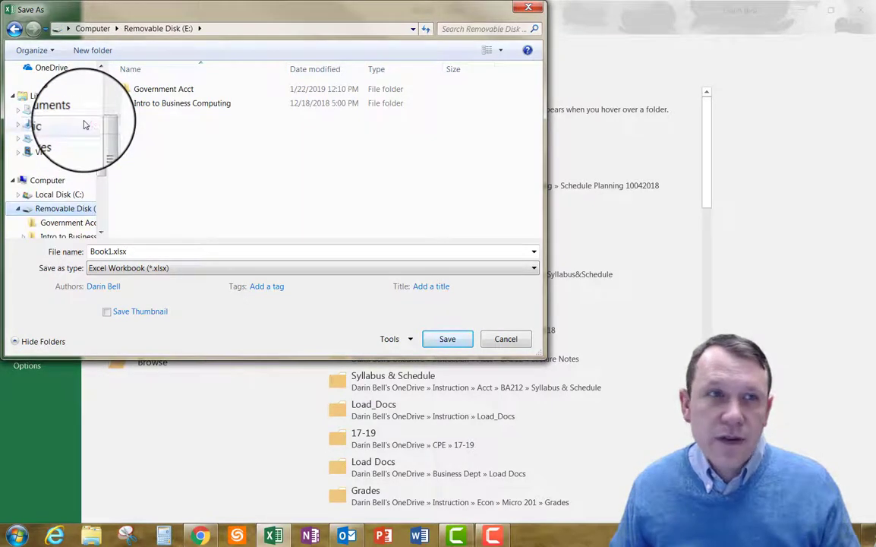
{"action": "double_click", "coordinate": [182, 103]}
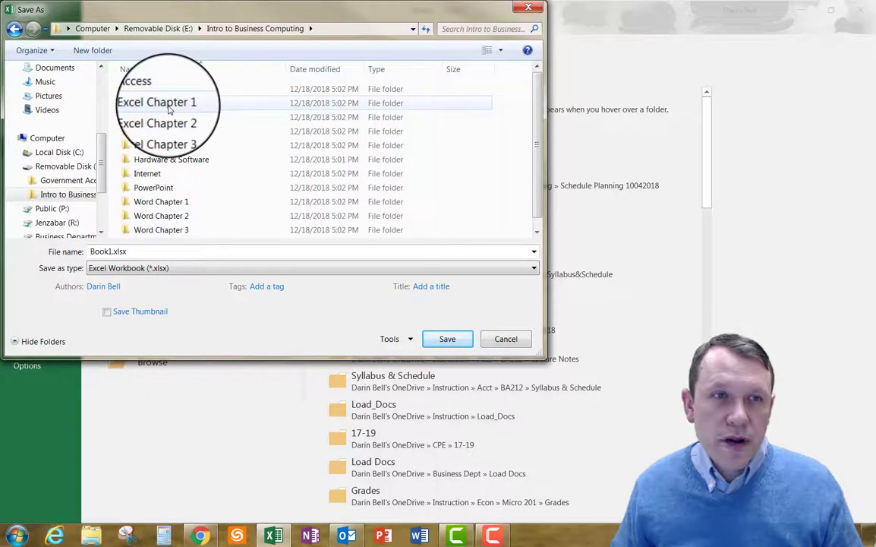
{"action": "double_click", "coordinate": [156, 103]}
{"action": "type", "text": "DMB Student Checkup Excel 1-1"}
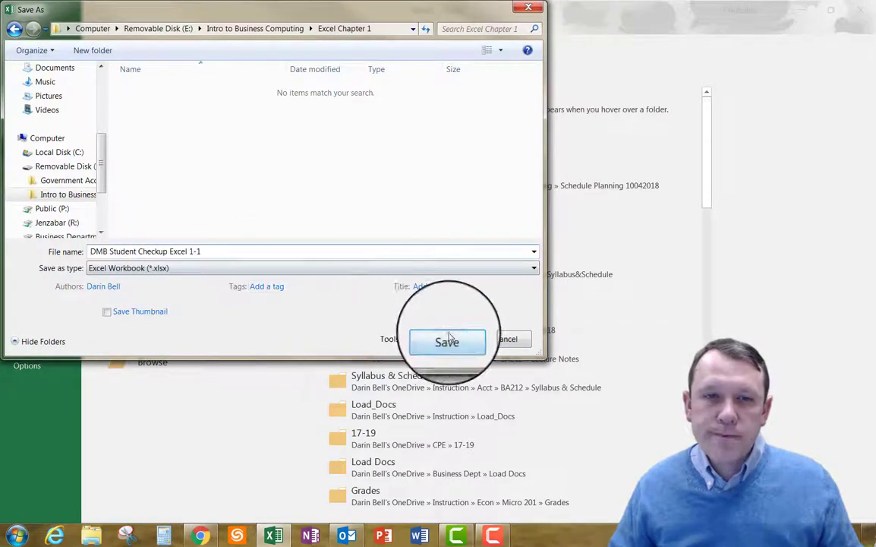
{"action": "left_click", "coordinate": [447, 342]}
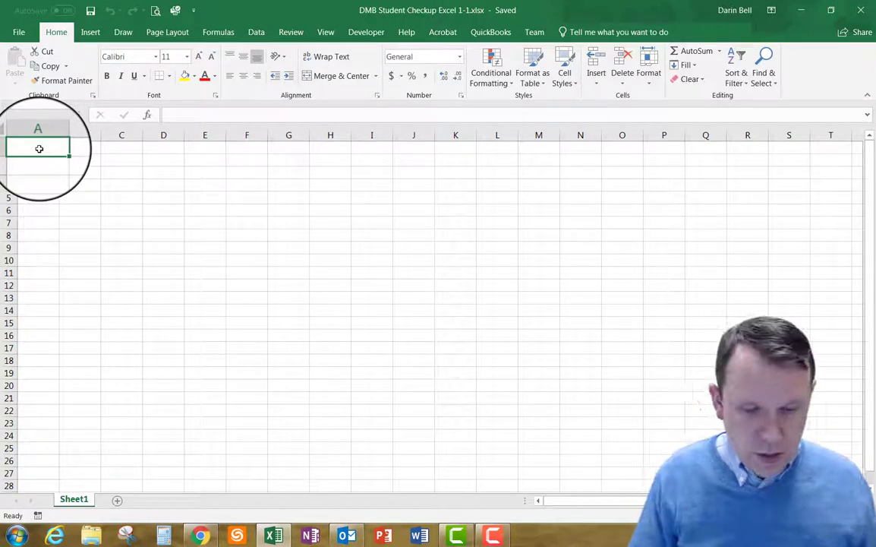
Enter the Bills Bikes and BBQ title in A1 and the May 1 - May 7 date line in A2.
{"action": "type", "text": "Bill"}
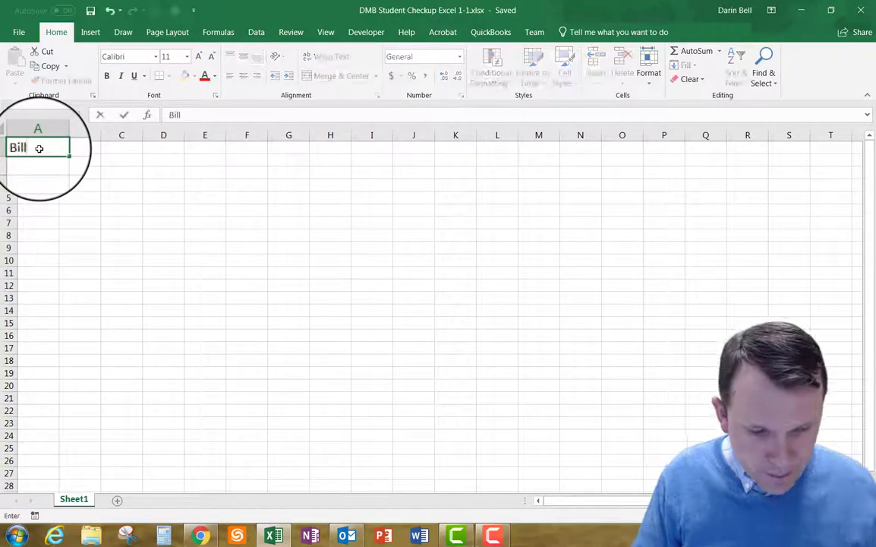
{"action": "type", "text": "Bills Bikes and May1 - May 7"}
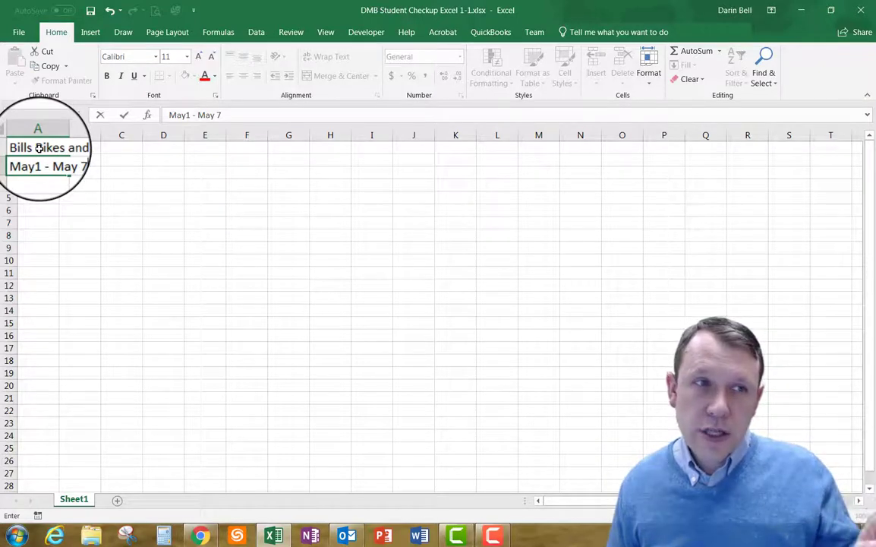
{"action": "key", "text": "Return"}
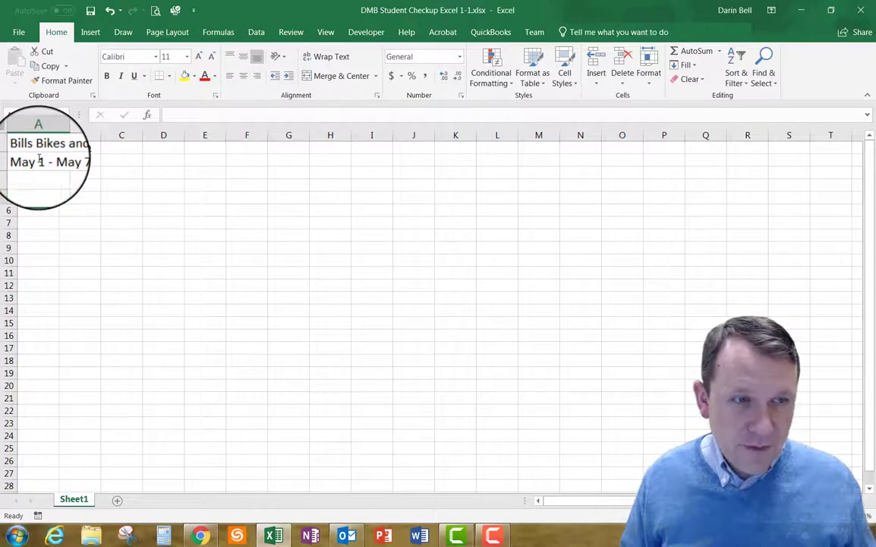
Enter the six BBQ product names in A5:A10 and Total in A11.
{"action": "type", "text": "BBQ Chicken"}
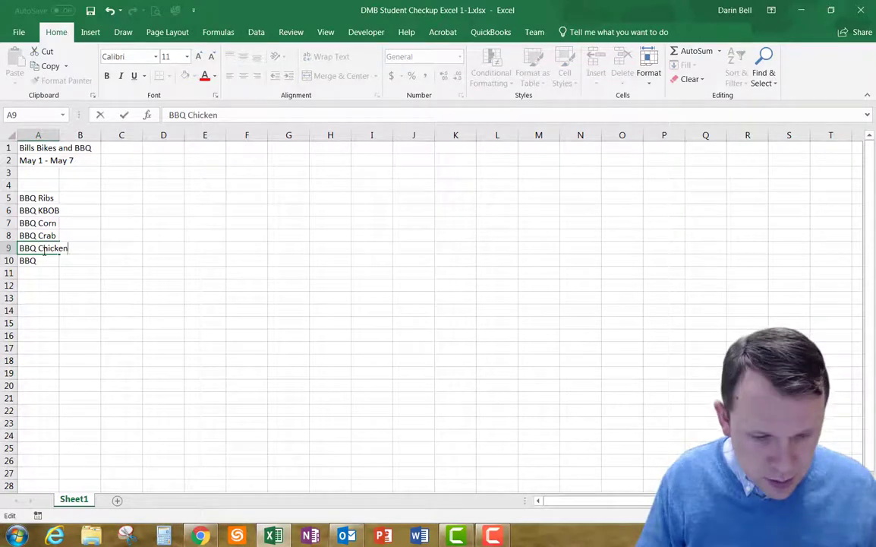
{"action": "type", "text": "BBQ Stre"}
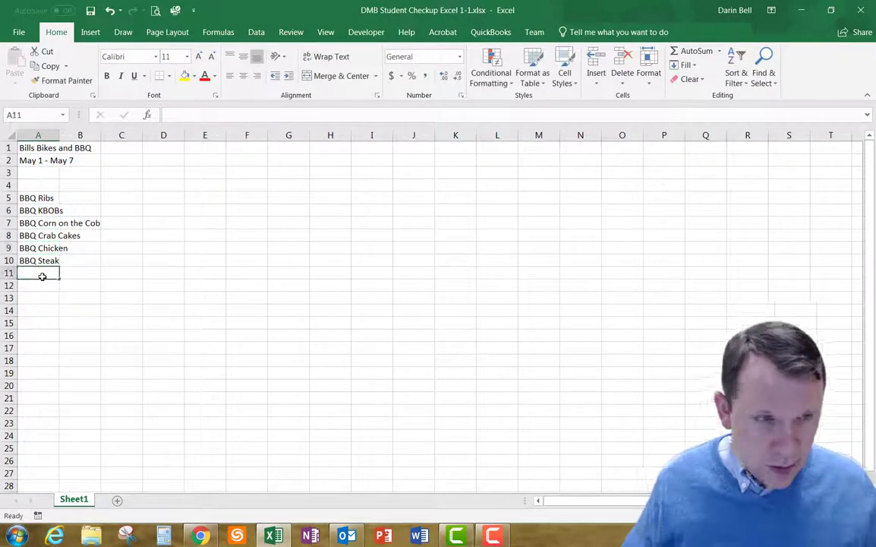
{"action": "type", "text": "Total"}
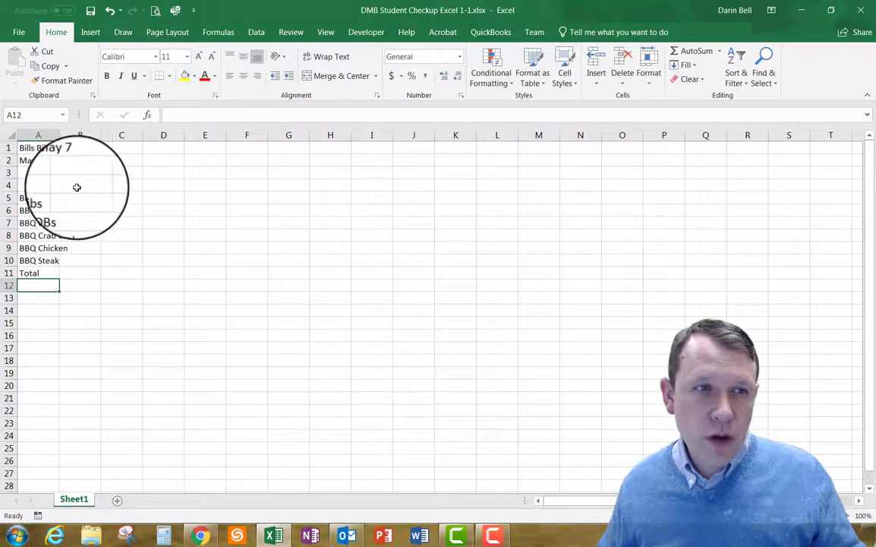
Add the Monday heading in B4 and enter the weekly sales figures for the six products.
{"action": "left_click", "coordinate": [79, 185]}
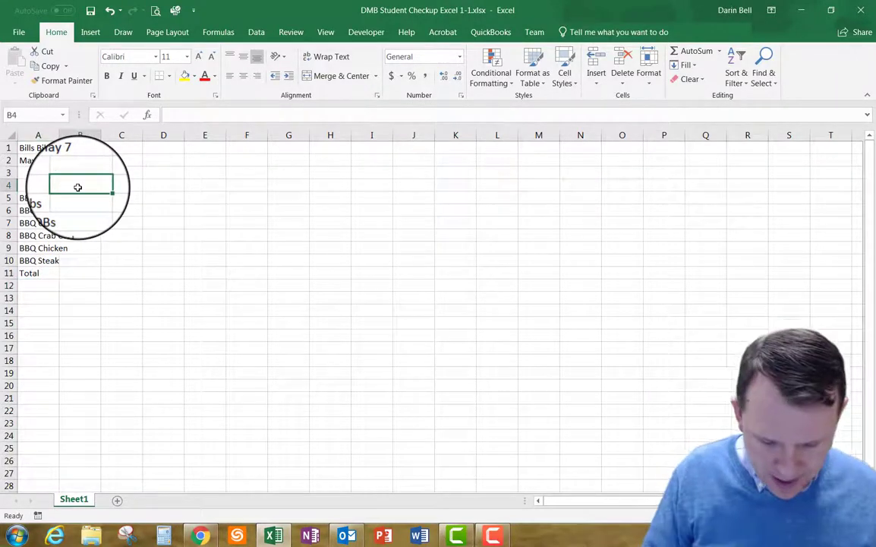
{"action": "type", "text": "Monday"}
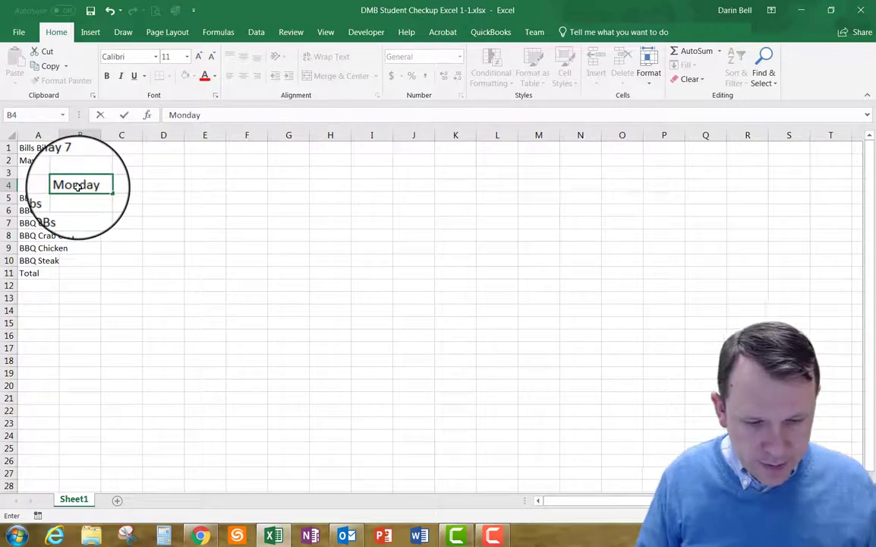
{"action": "key", "text": "Return"}
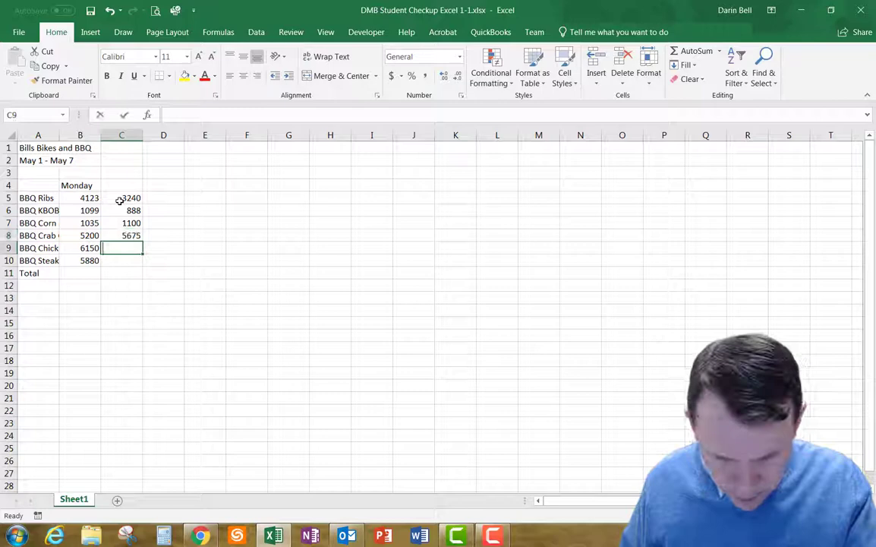
{"action": "type", "text": "1158"}
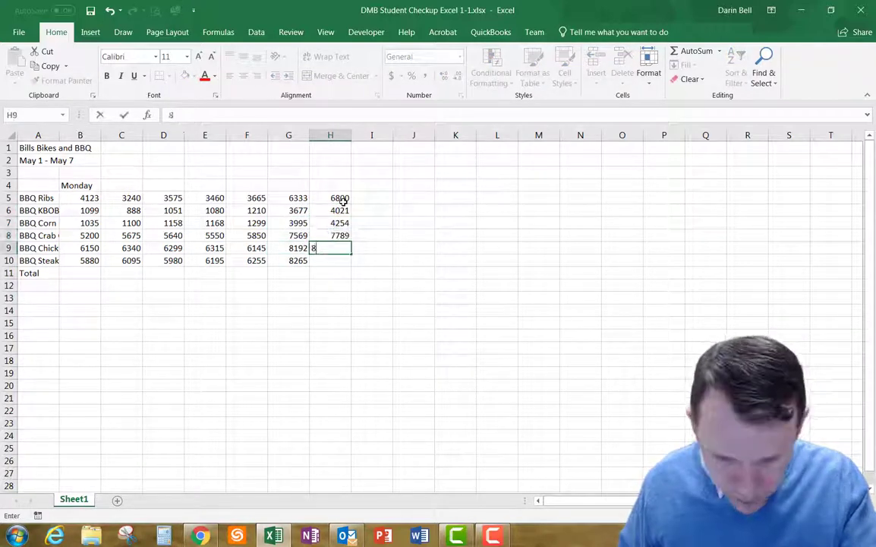
{"action": "key", "text": "Return"}
{"action": "type", "text": "8512"}
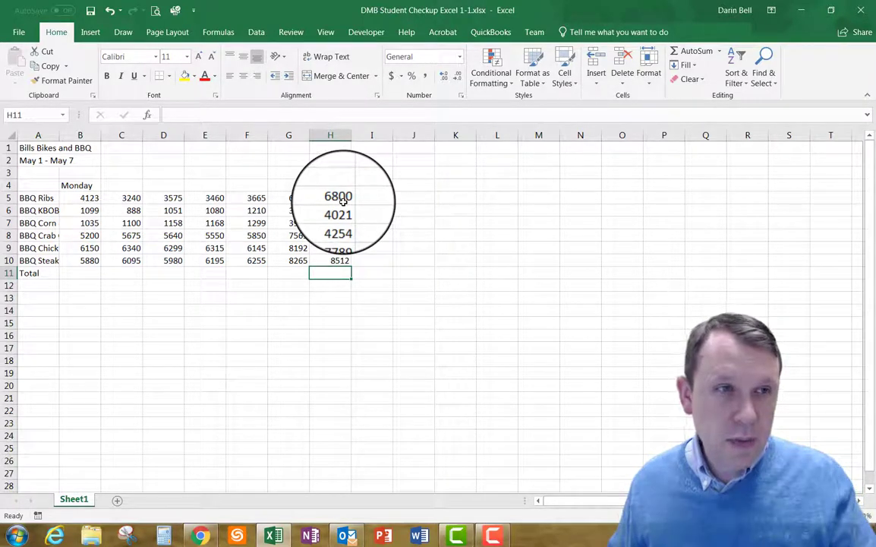
Autofill the weekday headings Tuesday through Sunday across row 4 from Monday.
{"action": "left_click", "coordinate": [79, 185]}
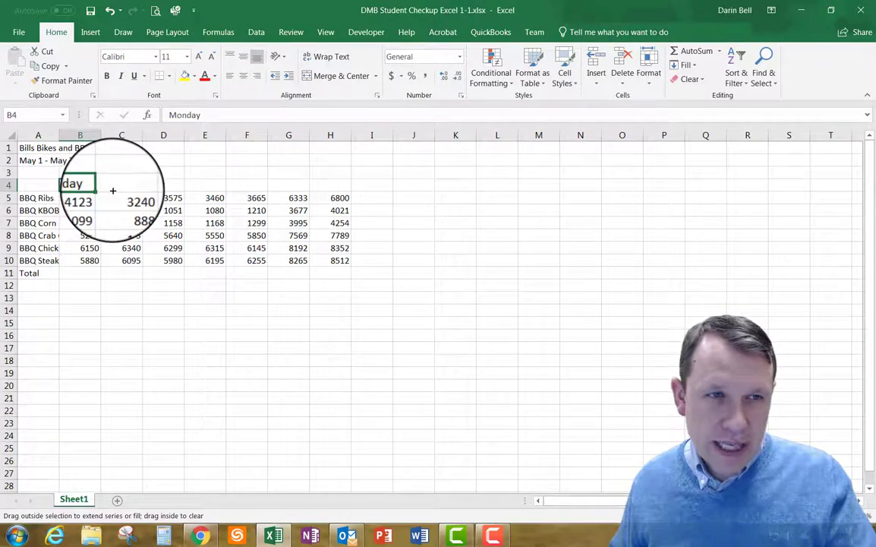
{"action": "left_click_drag", "start_coordinate": [97, 190], "coordinate": [190, 185]}
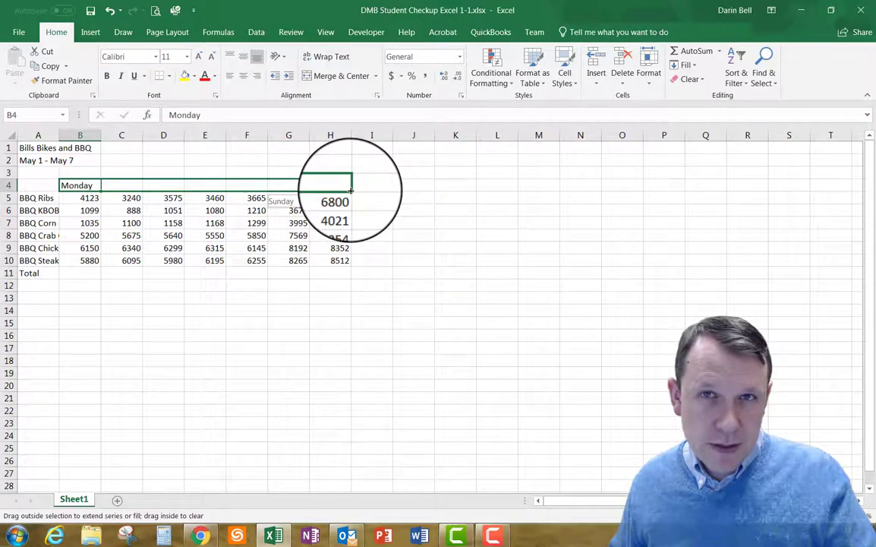
{"action": "left_click_drag", "start_coordinate": [98, 185], "coordinate": [349, 185]}
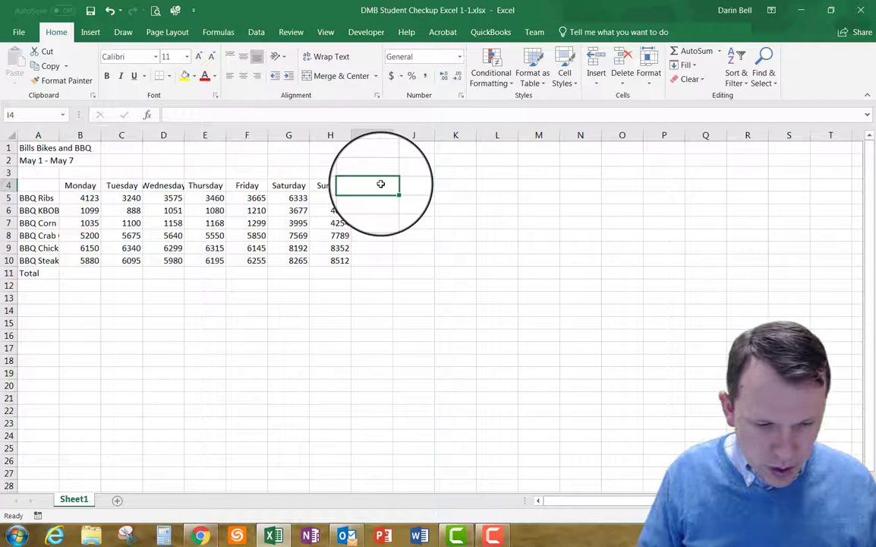
Add a Totals heading in I4 after the Sunday column.
{"action": "type", "text": "Total"}
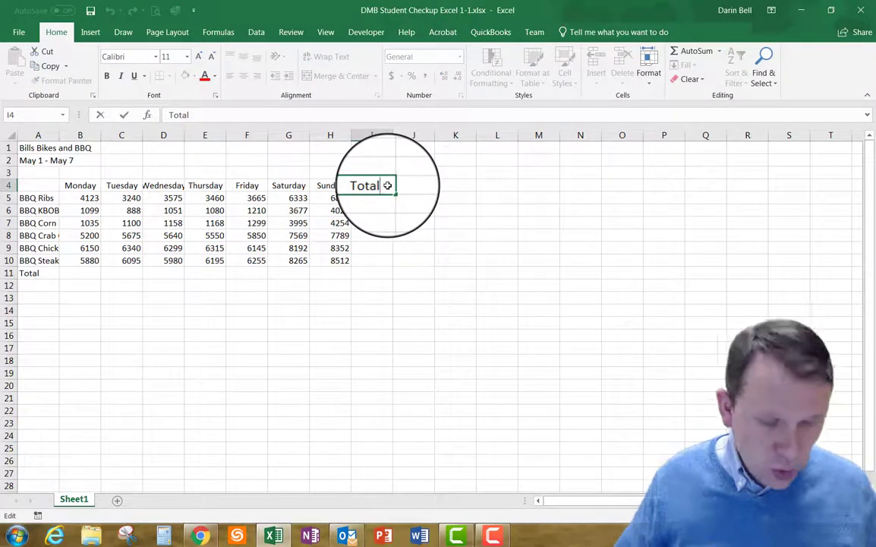
{"action": "type", "text": "s"}
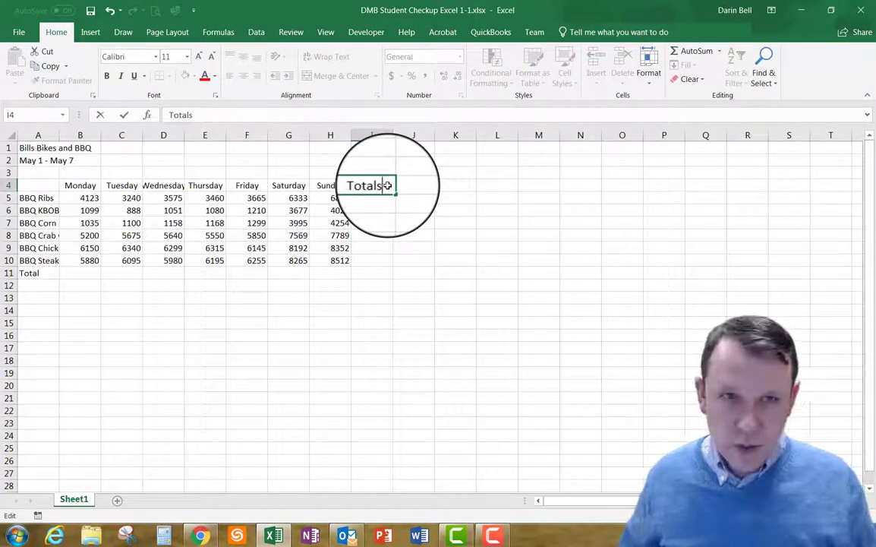
{"action": "key", "text": "Return"}
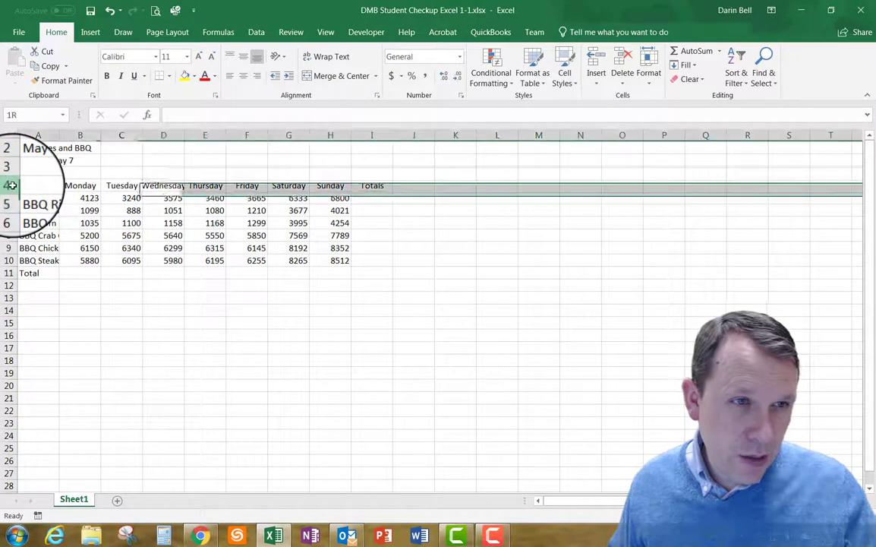
Set the weekday heading row's height to 19.5.
{"action": "left_click", "coordinate": [38, 185]}
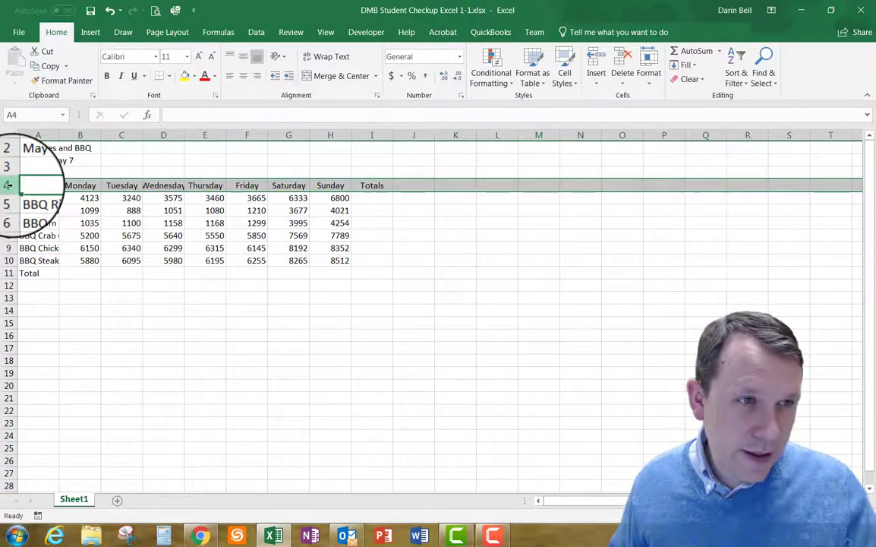
{"action": "right_click", "coordinate": [9, 185]}
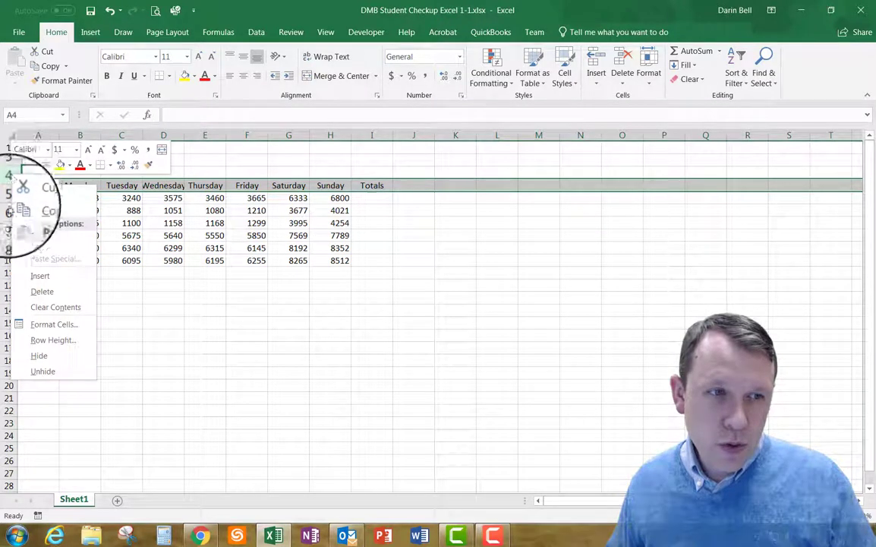
{"action": "mouse_move", "coordinate": [53, 341]}
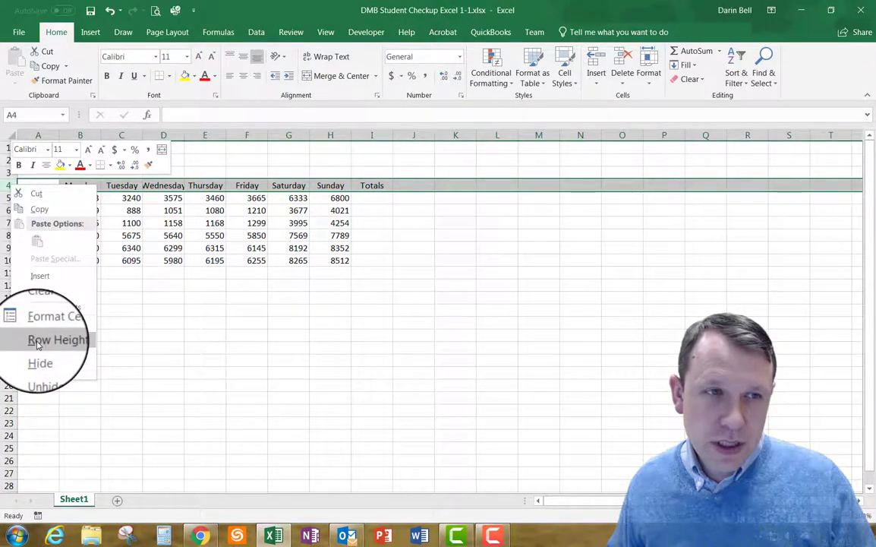
{"action": "left_click", "coordinate": [57, 340]}
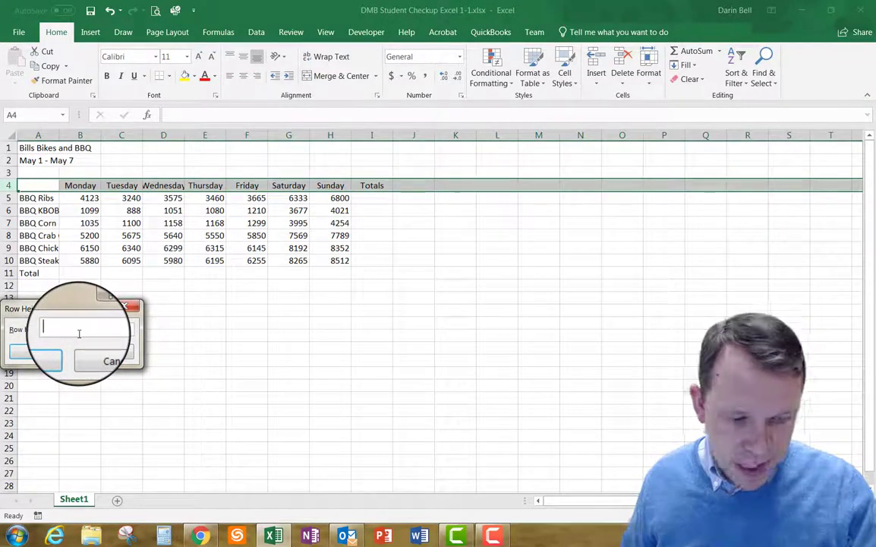
{"action": "type", "text": "19.5"}
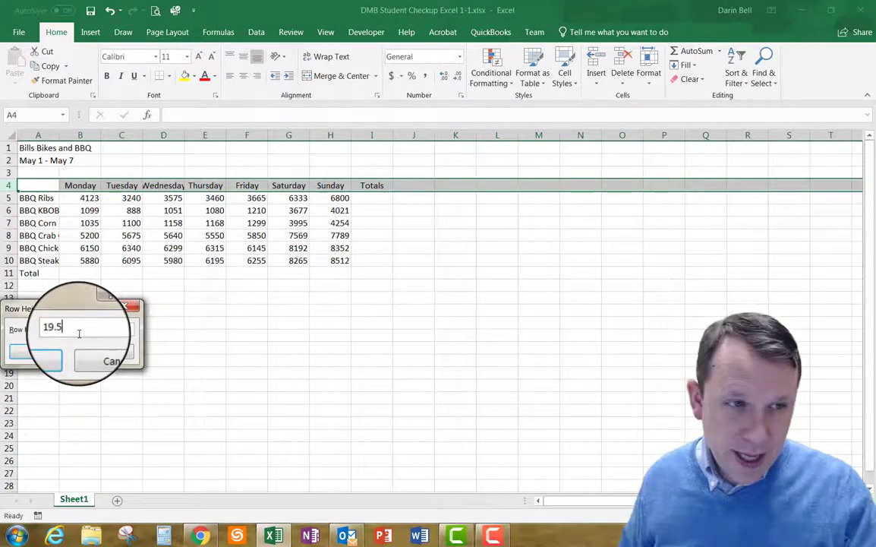
{"action": "left_click", "coordinate": [35, 358]}
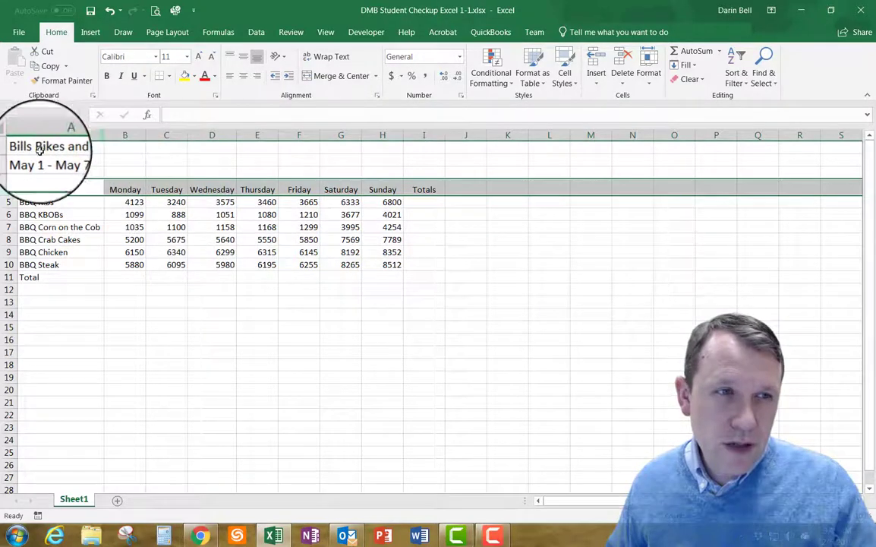
Merge and center the store title and the May 1 - May 7 date across columns A to H.
{"action": "left_click", "coordinate": [67, 148]}
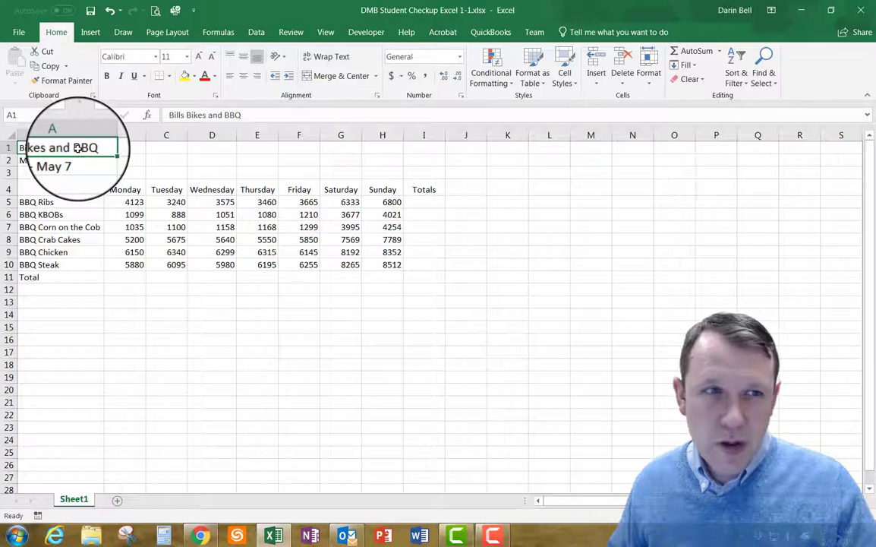
{"action": "left_click_drag", "start_coordinate": [61, 148], "coordinate": [216, 161]}
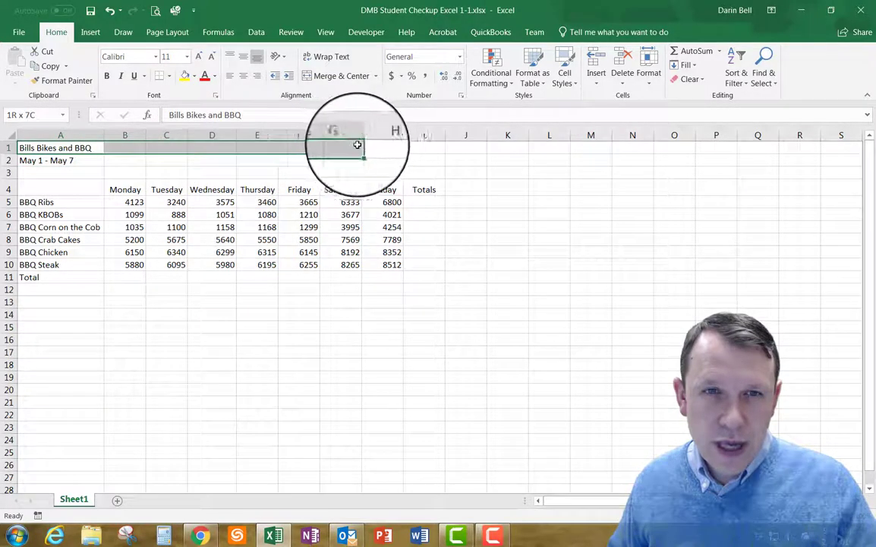
{"action": "left_click_drag", "start_coordinate": [357, 146], "coordinate": [434, 146]}
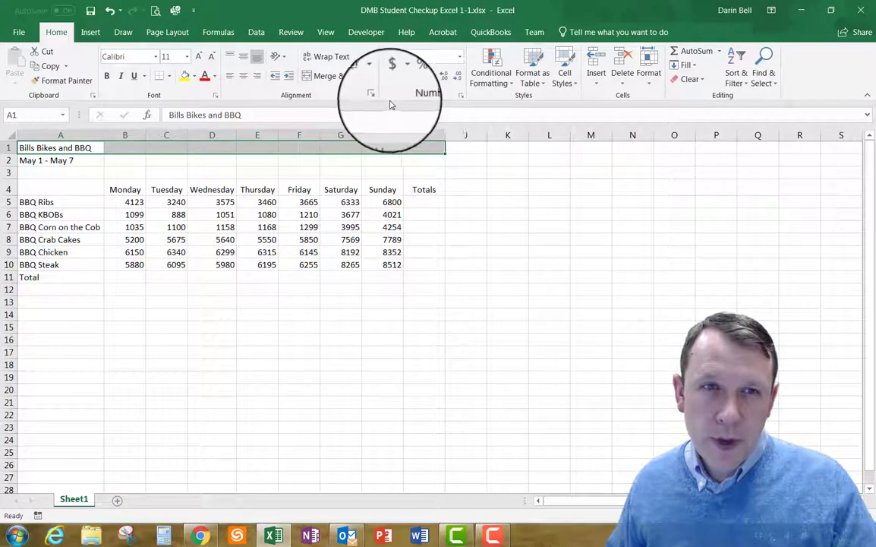
{"action": "mouse_move", "coordinate": [328, 76]}
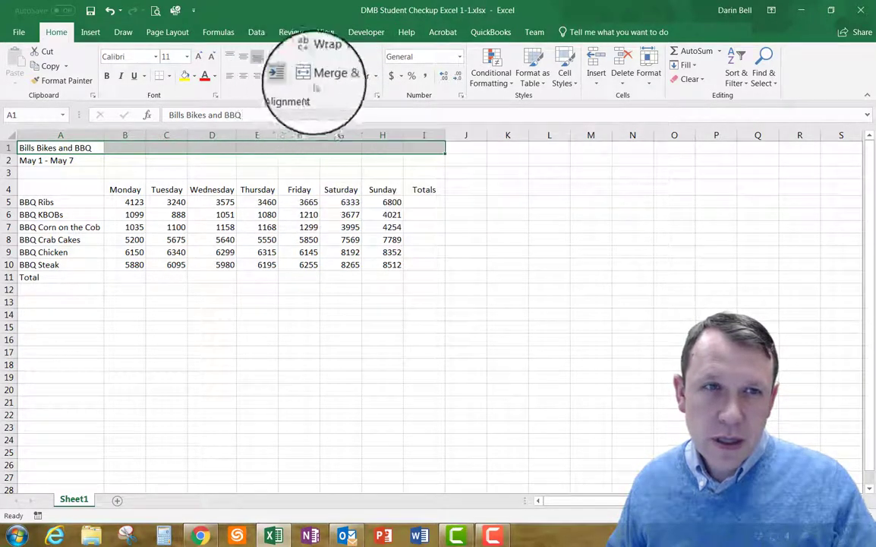
{"action": "mouse_move", "coordinate": [340, 76]}
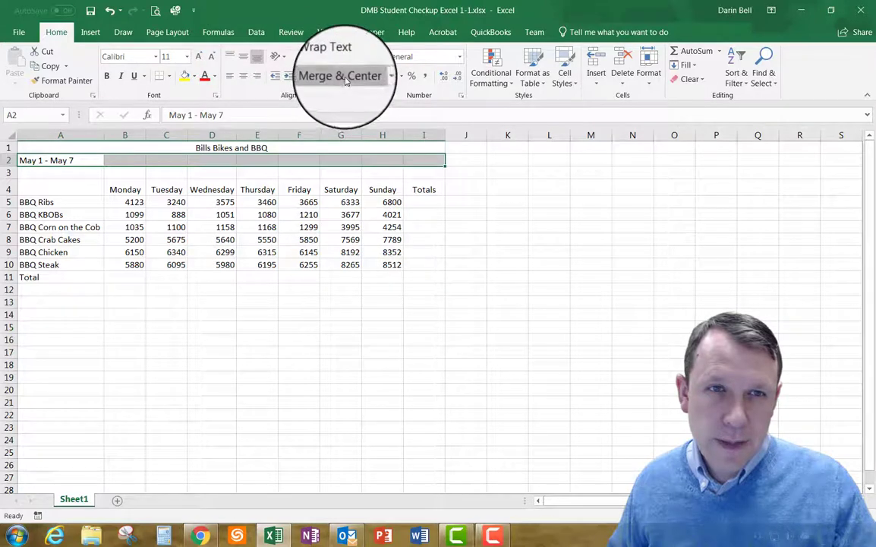
{"action": "left_click", "coordinate": [340, 76]}
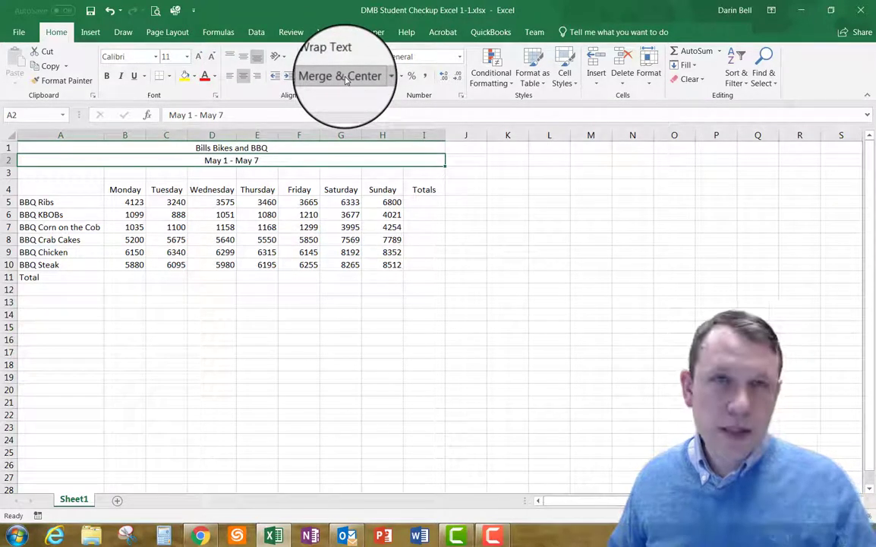